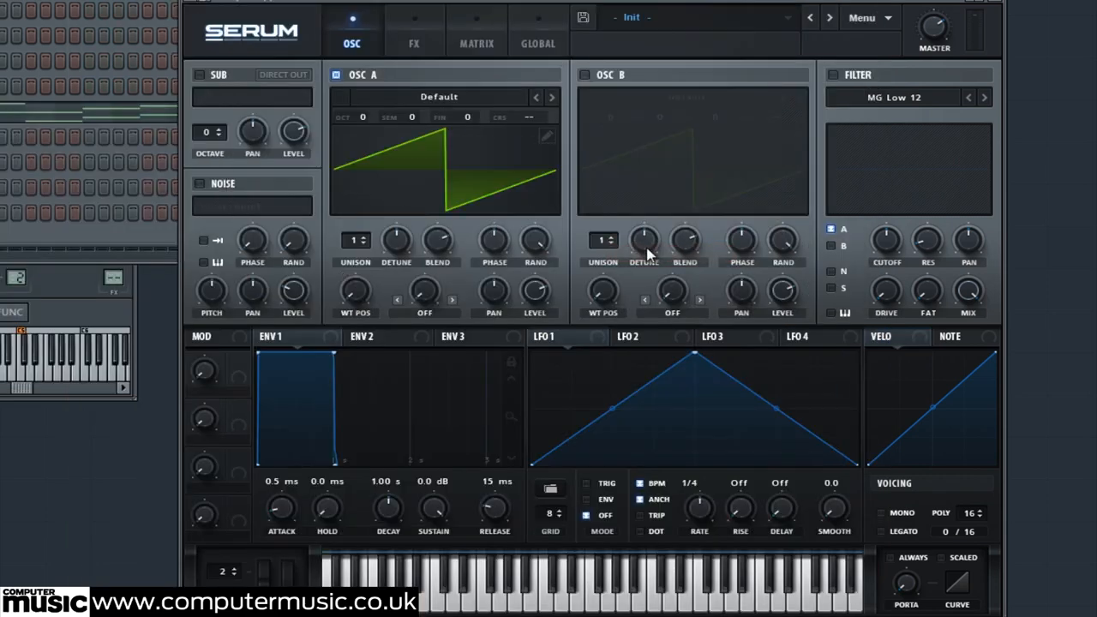
mouse_move(547, 137)
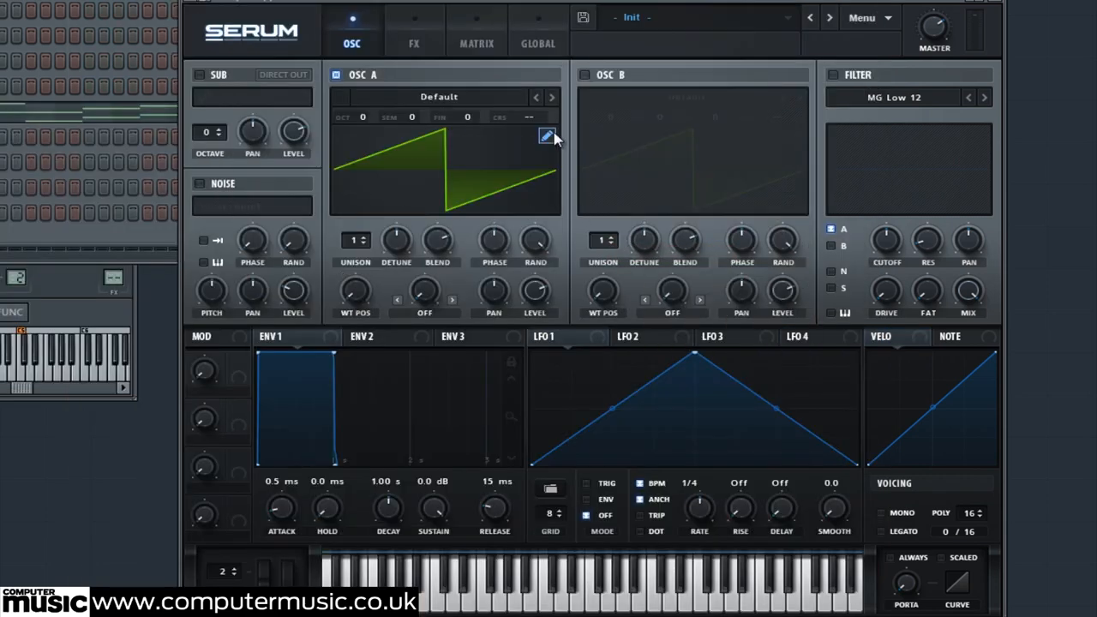
Step: Open Osc A's wavetable editor showing the default saw frame
click(545, 137)
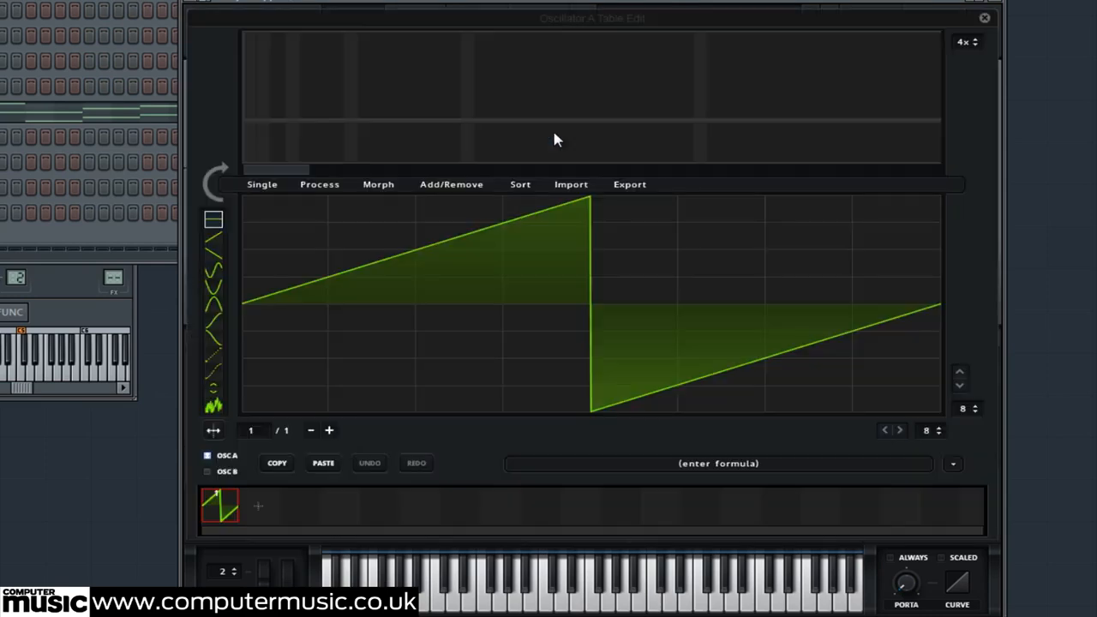
mouse_move(603, 260)
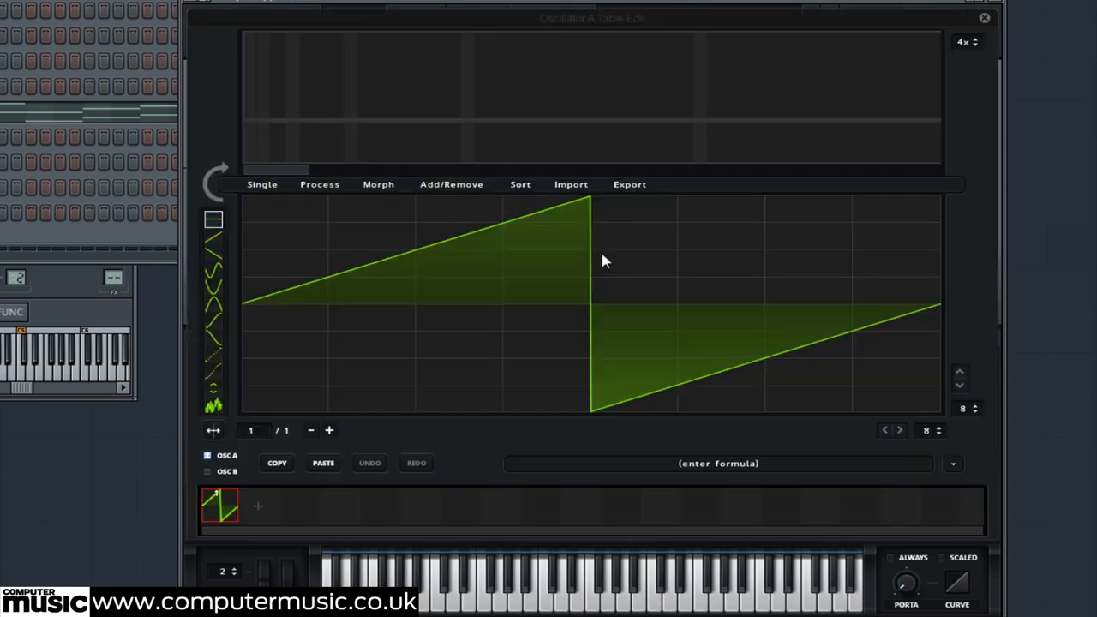
mouse_move(807, 425)
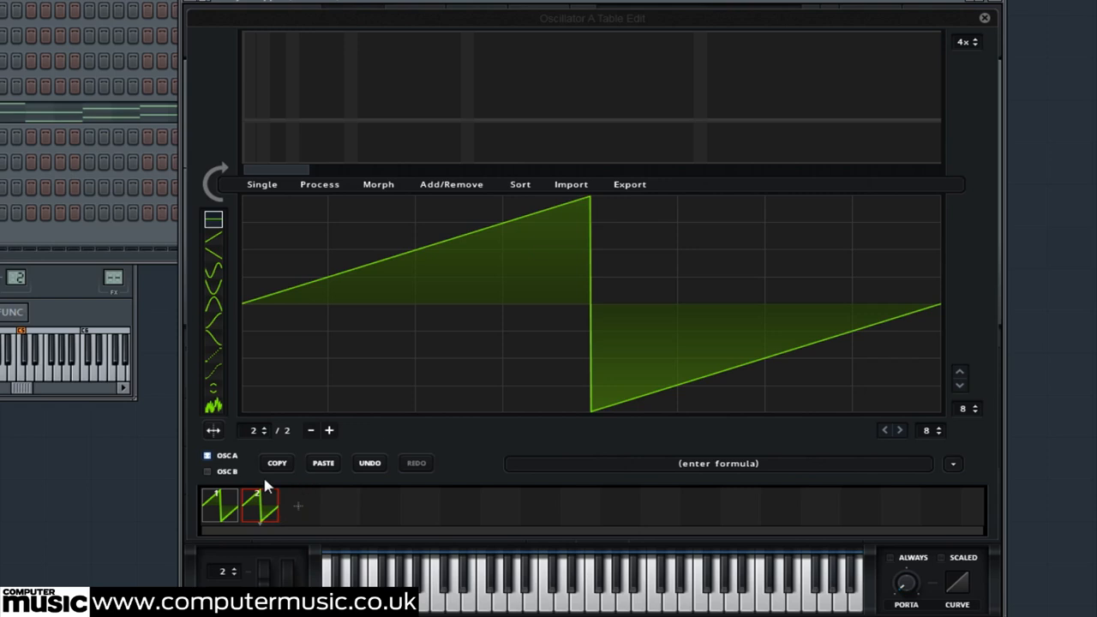
mouse_move(285, 515)
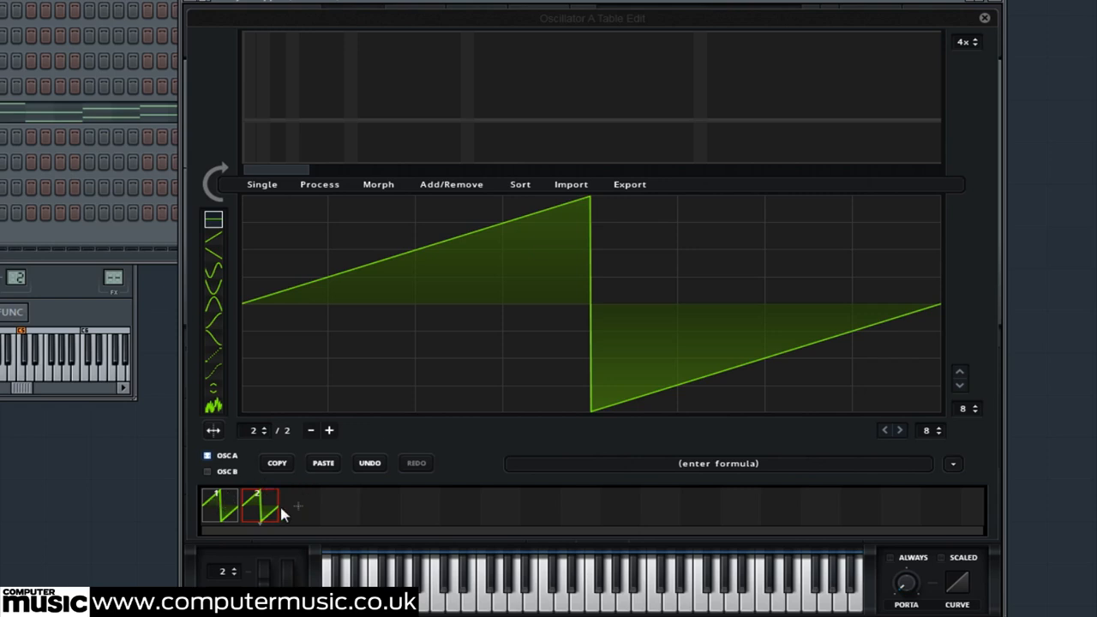
mouse_move(216, 231)
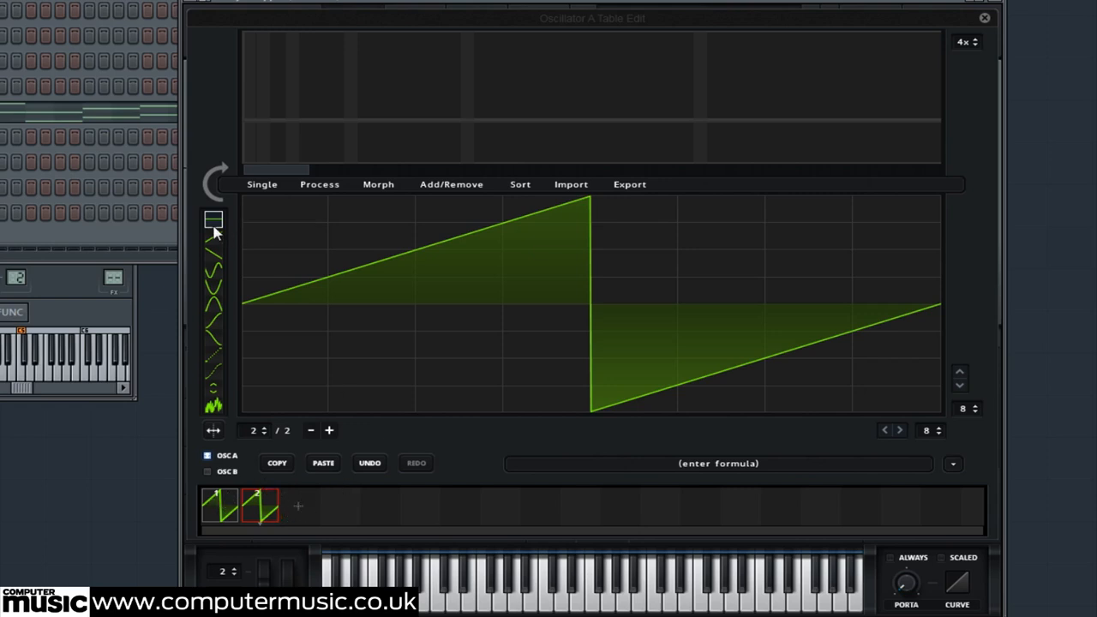
mouse_move(245, 221)
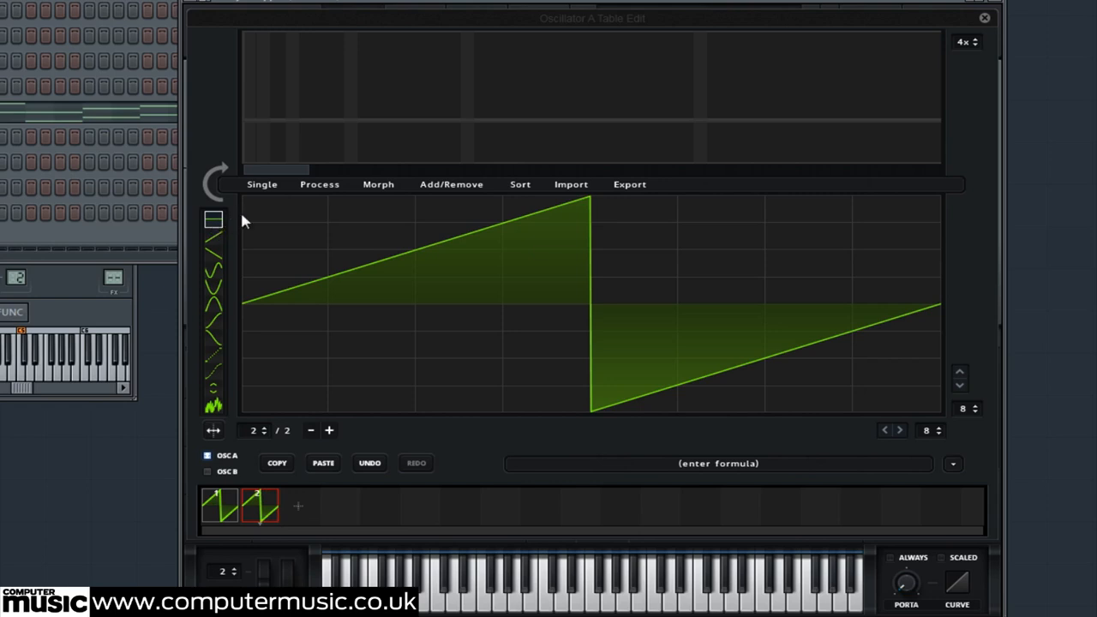
mouse_move(274, 299)
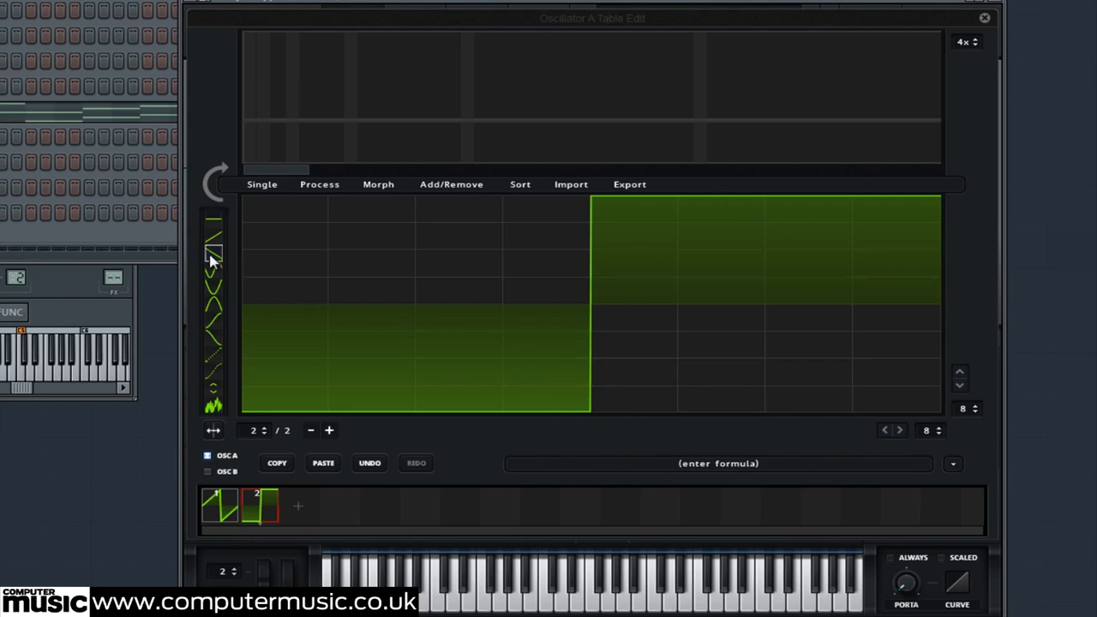
Step: Draw a rising ramp into frame 2's low section, then crossfade-morph the table to 256 frames
click(213, 238)
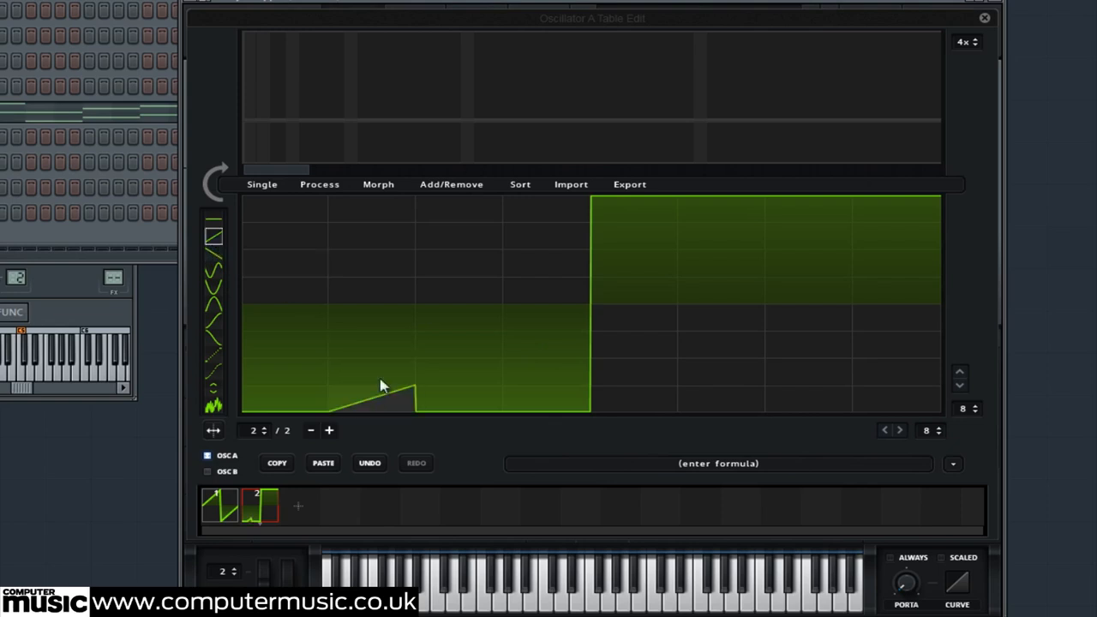
drag(381, 385, 381, 225)
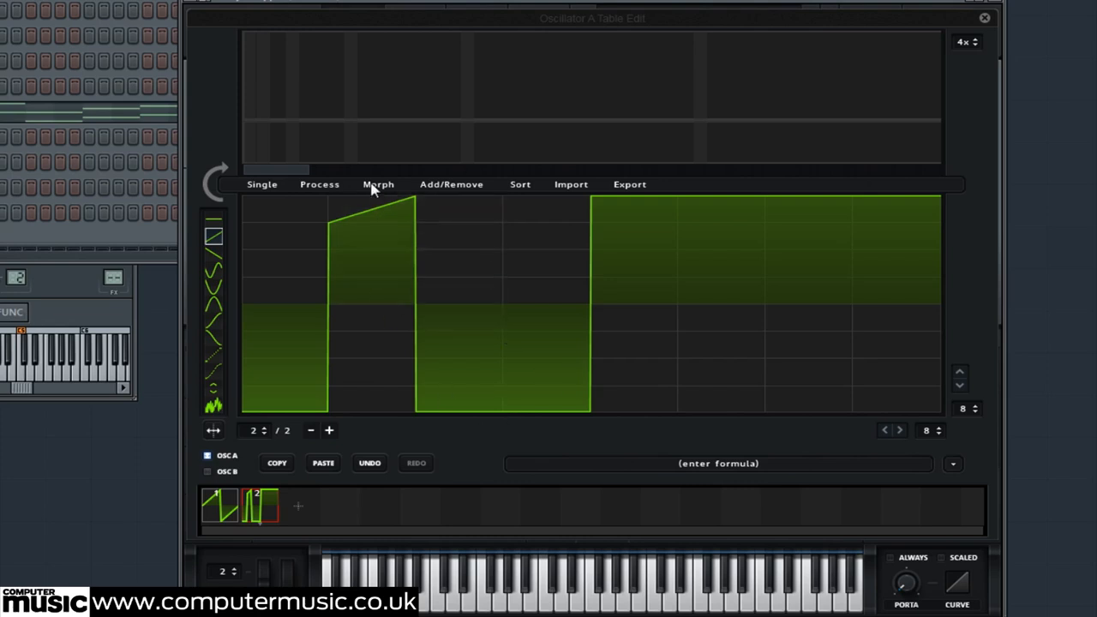
click(377, 185)
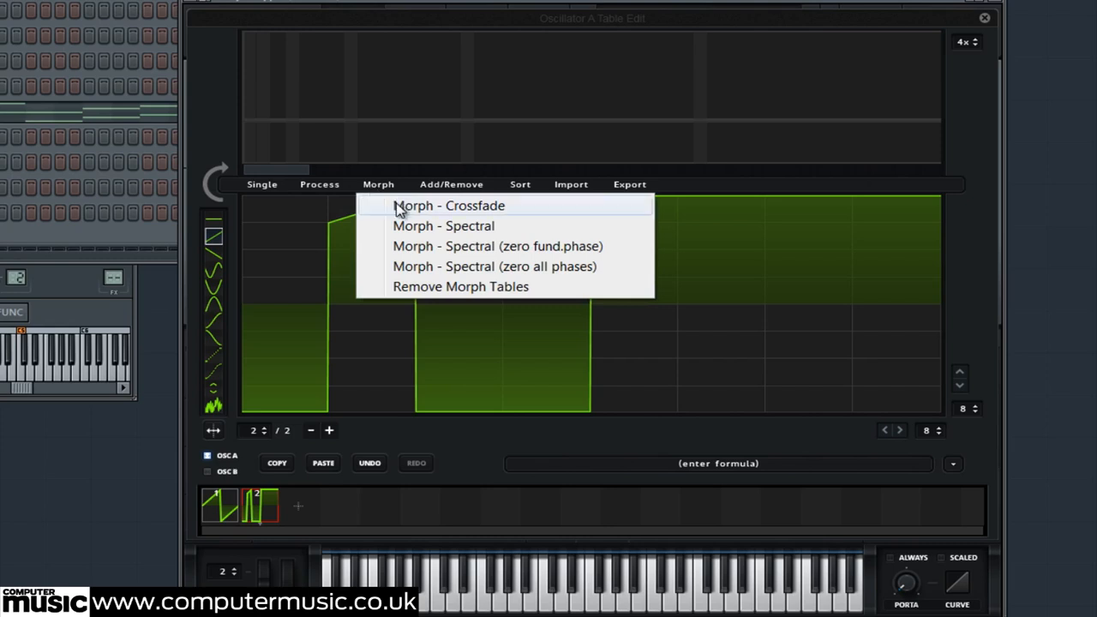
click(448, 206)
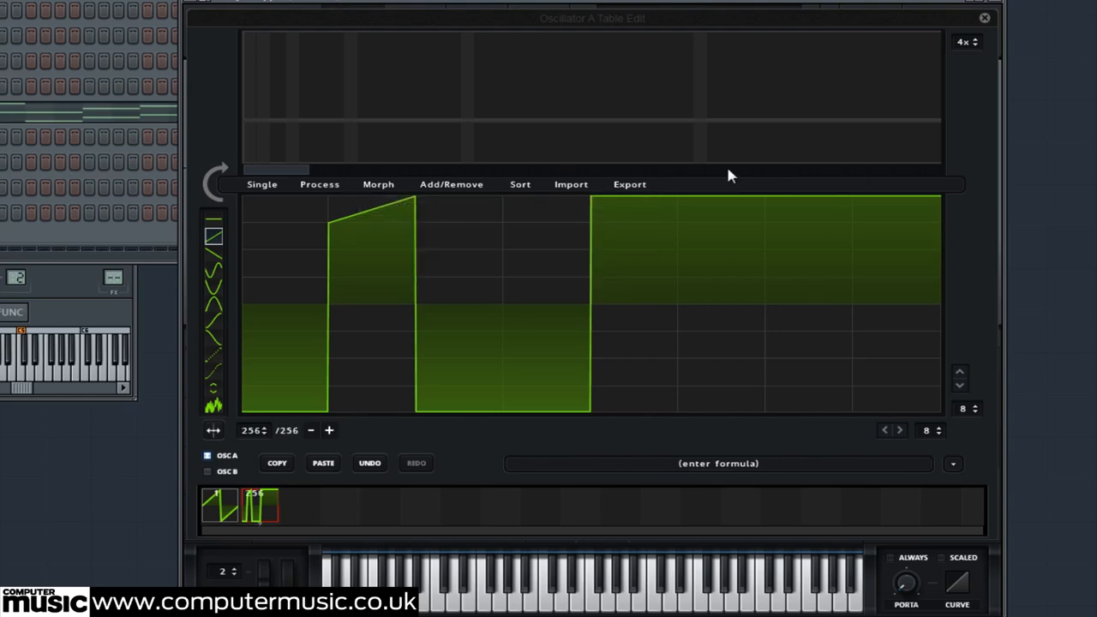
Step: Close the editor and sweep Osc A's WT Pos through the custom table, ending on frame 256
click(984, 17)
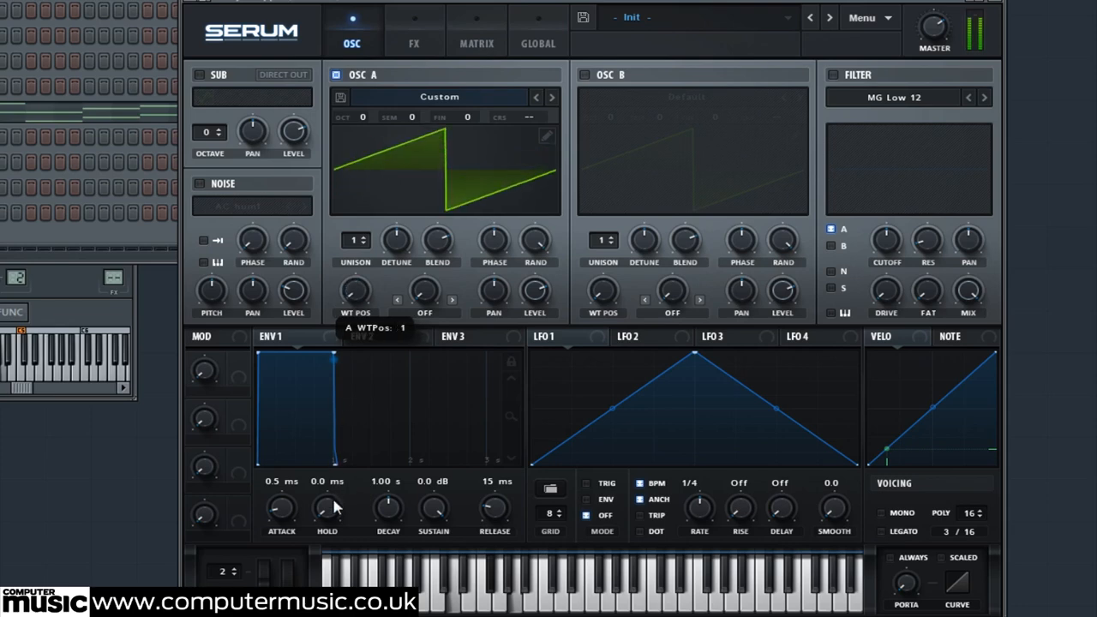
drag(355, 291, 355, 271)
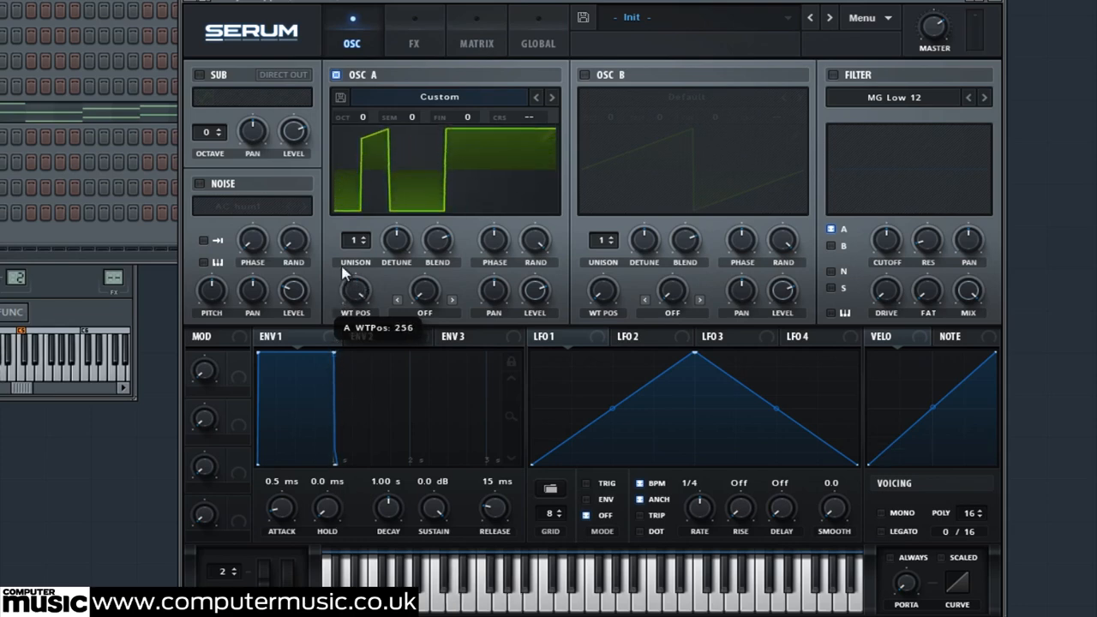
drag(355, 291, 355, 343)
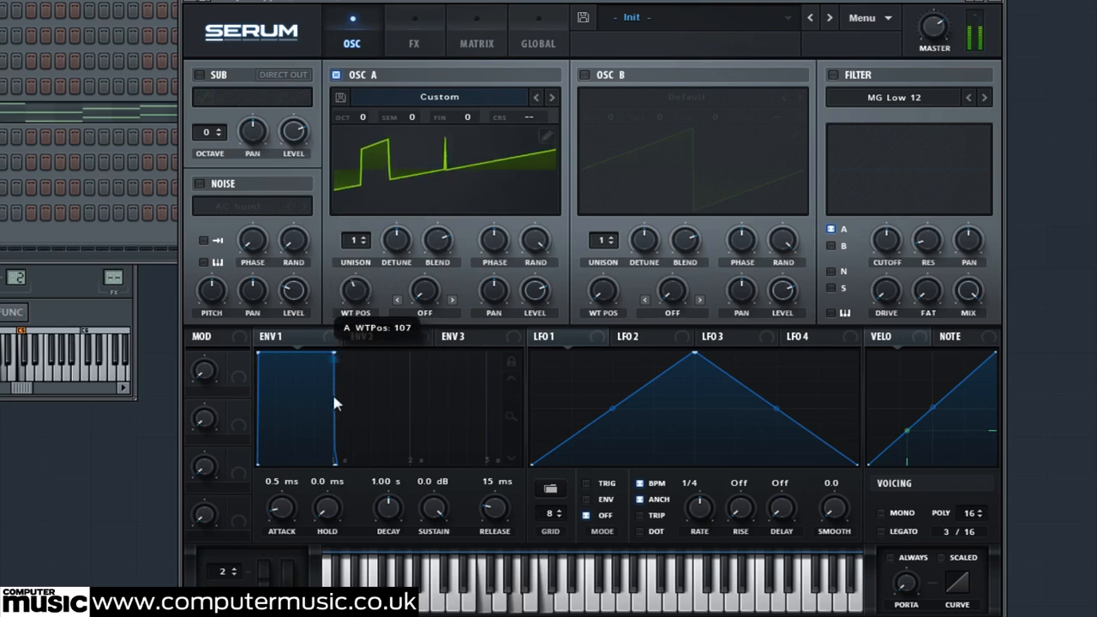
drag(354, 291, 355, 274)
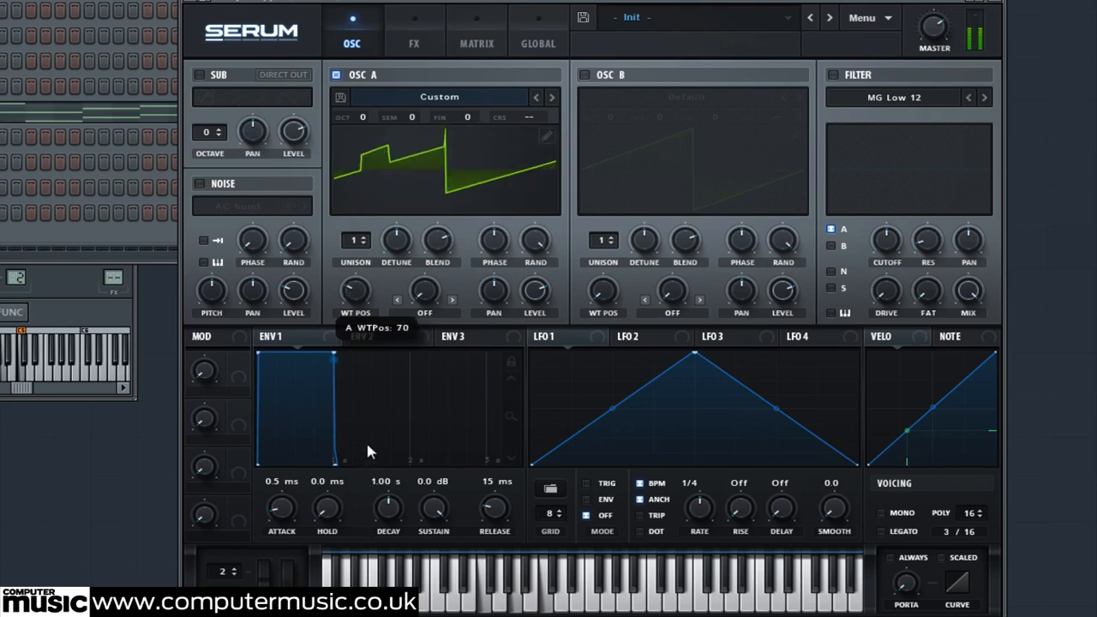
drag(355, 291, 355, 257)
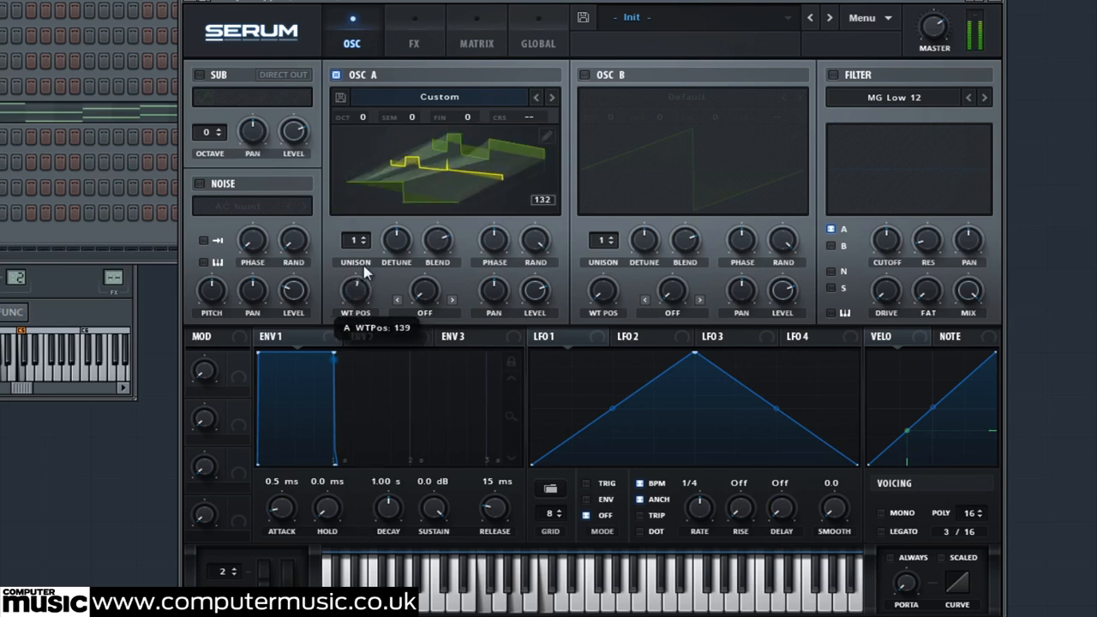
drag(356, 291, 324, 288)
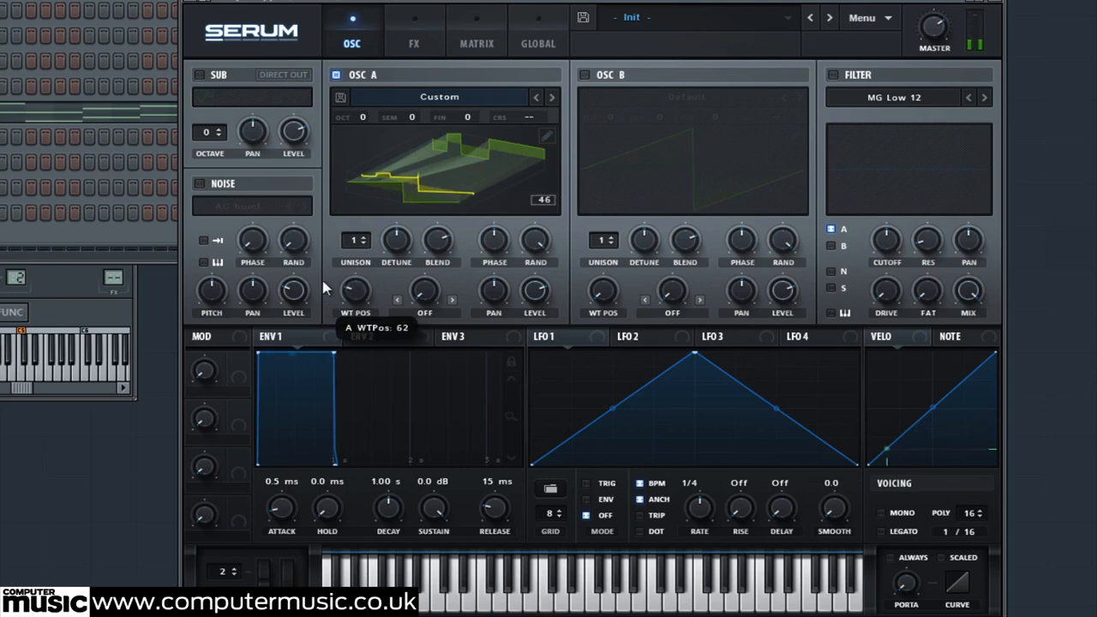
drag(355, 292, 300, 349)
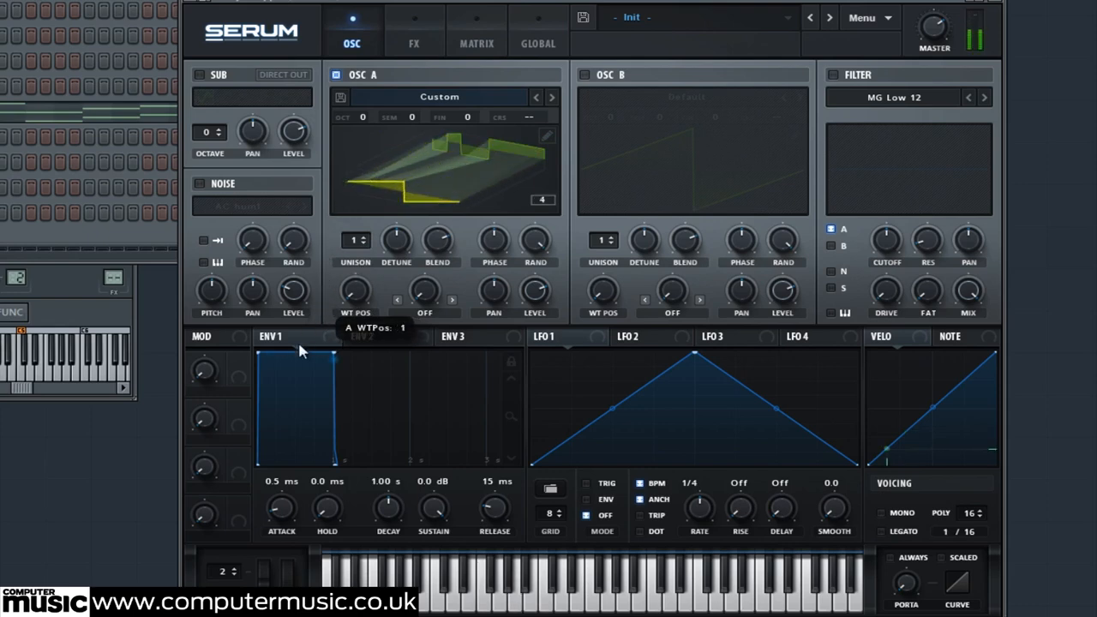
drag(355, 291, 355, 258)
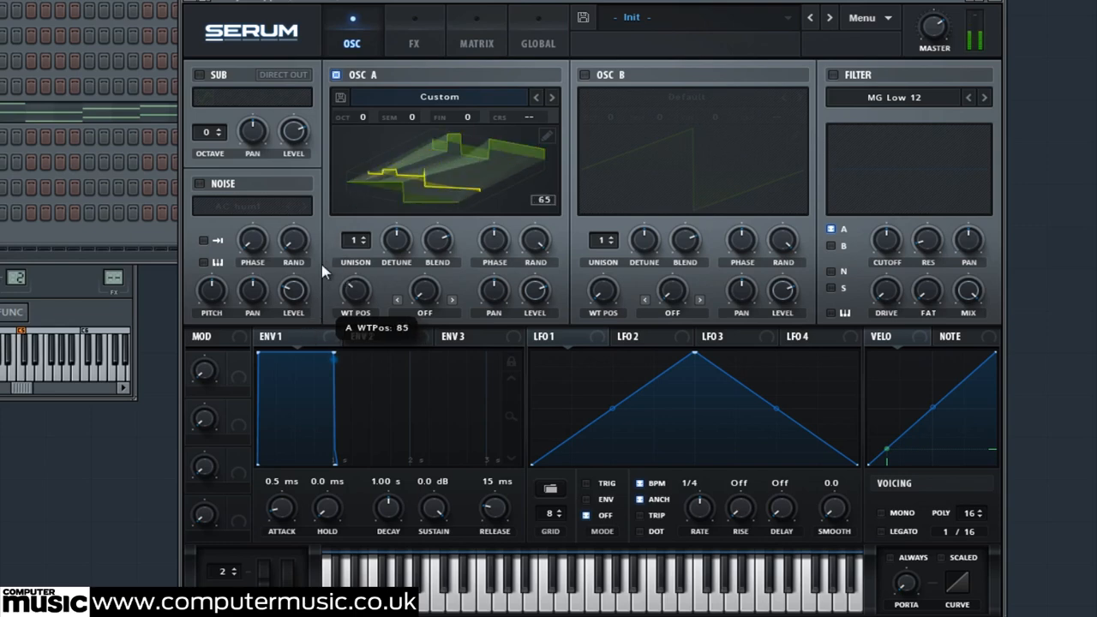
drag(356, 291, 324, 309)
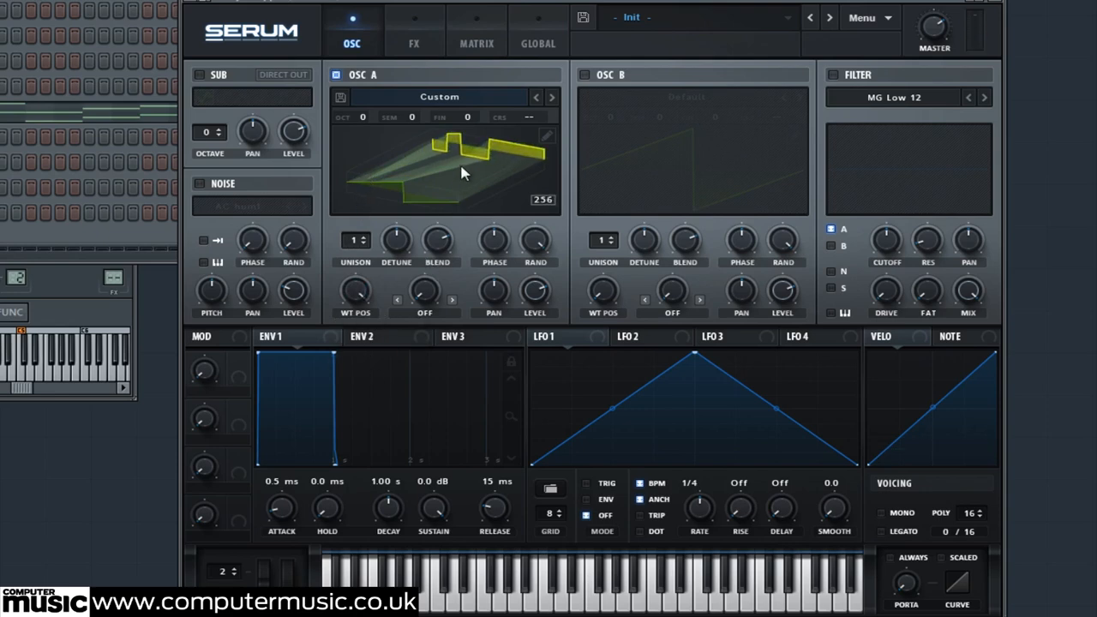
mouse_move(473, 188)
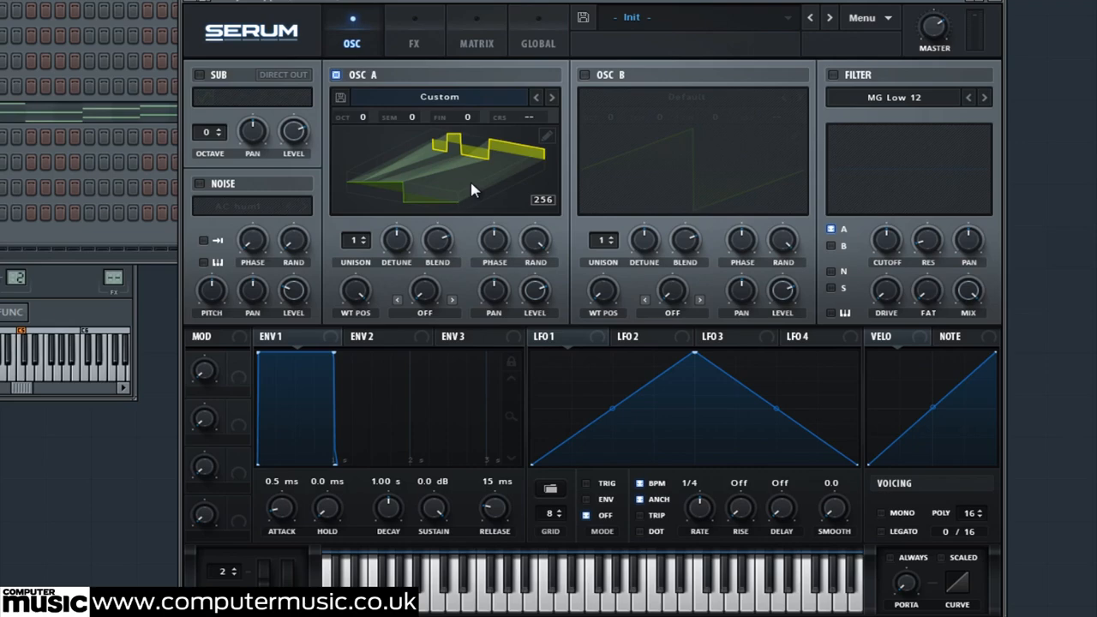